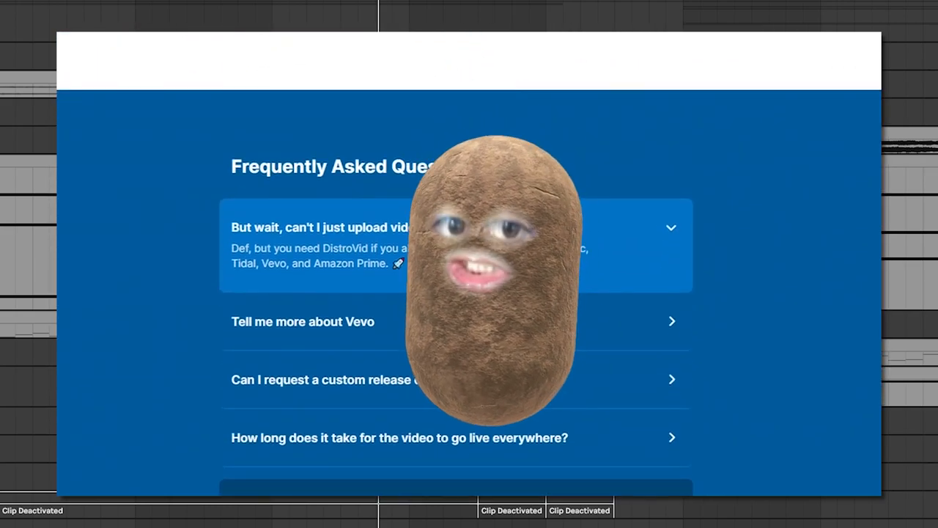
- Start a new music video upload and enter the artist name in the upload form
click(302, 323)
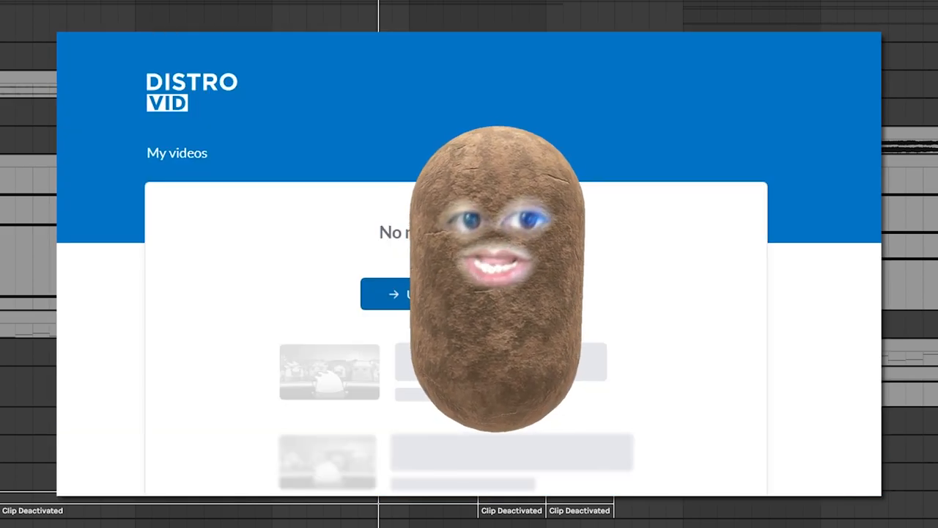
click(399, 294)
text(d)
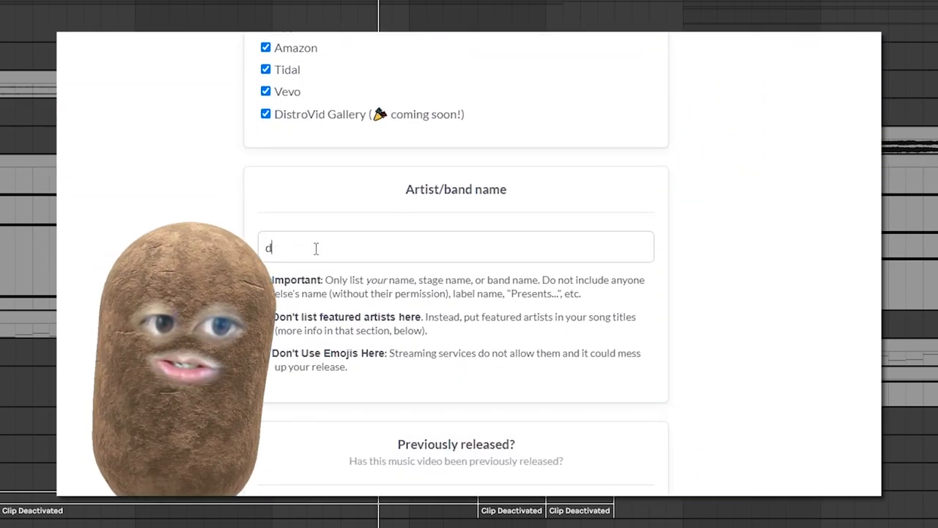
text(irective)
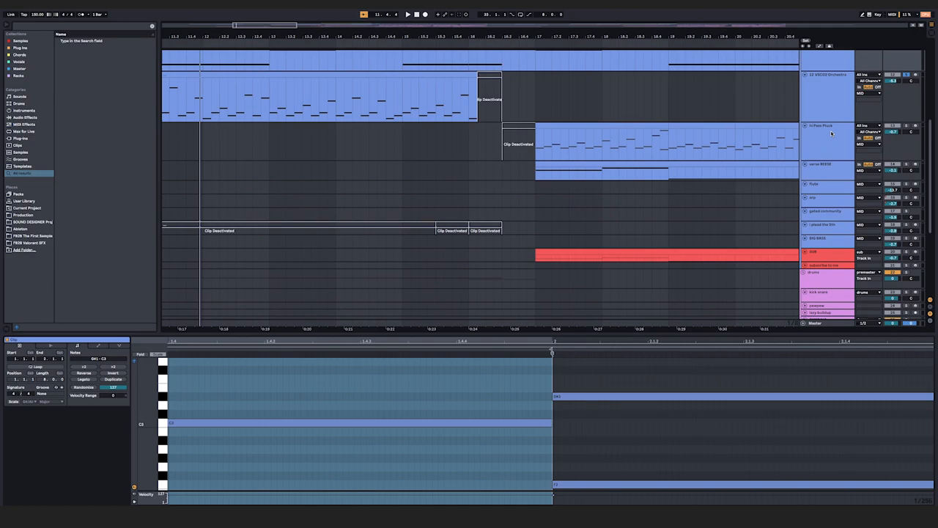
click(826, 132)
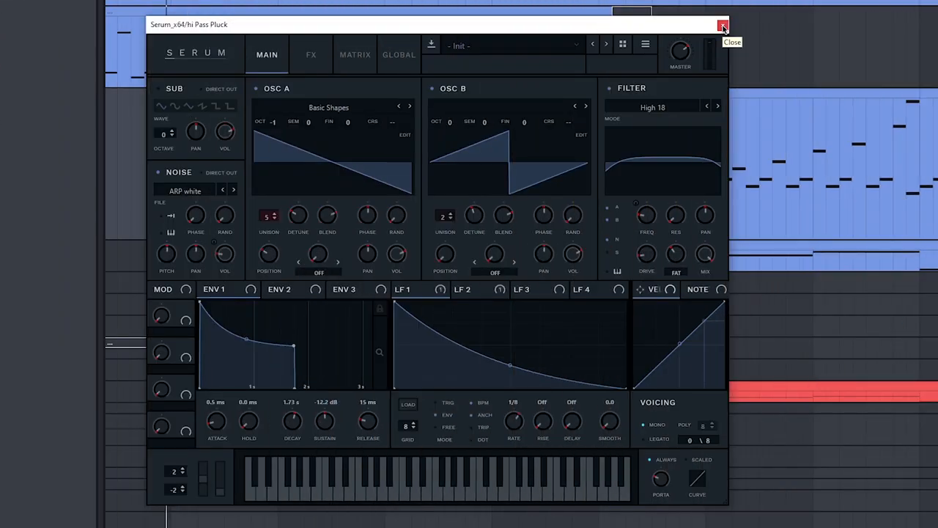
click(721, 23)
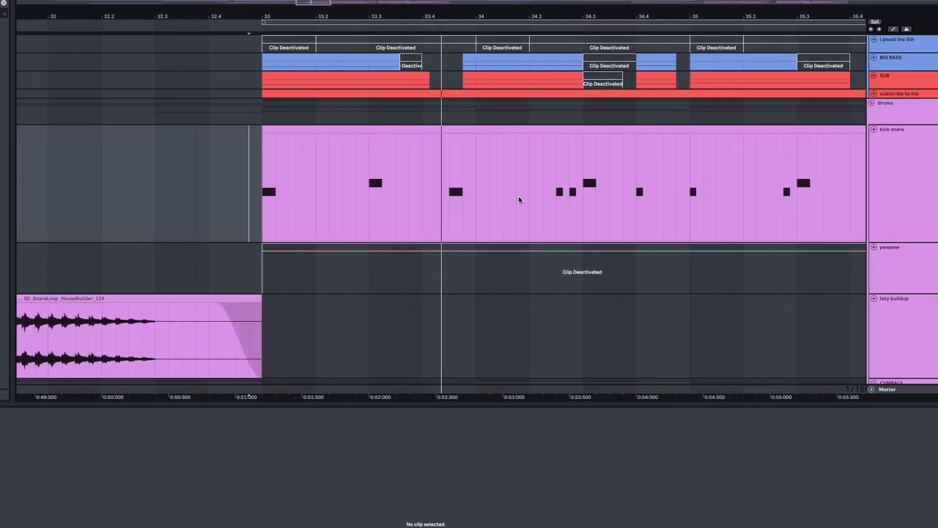
scroll(right, 3)
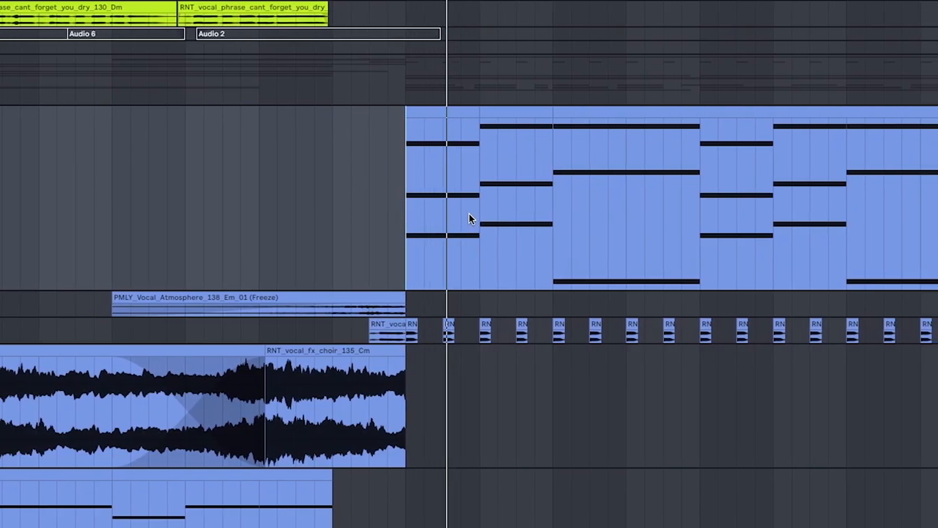
scroll(right, 3)
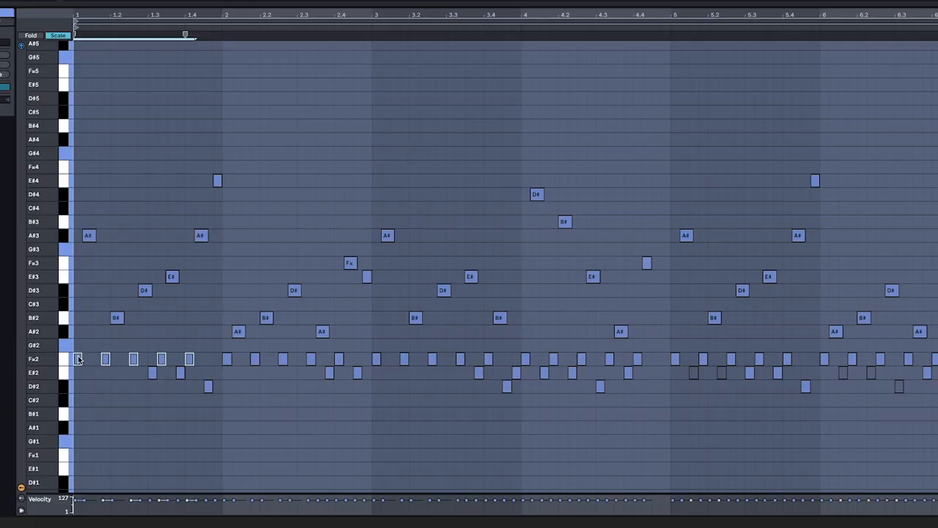
mouse_move(120, 331)
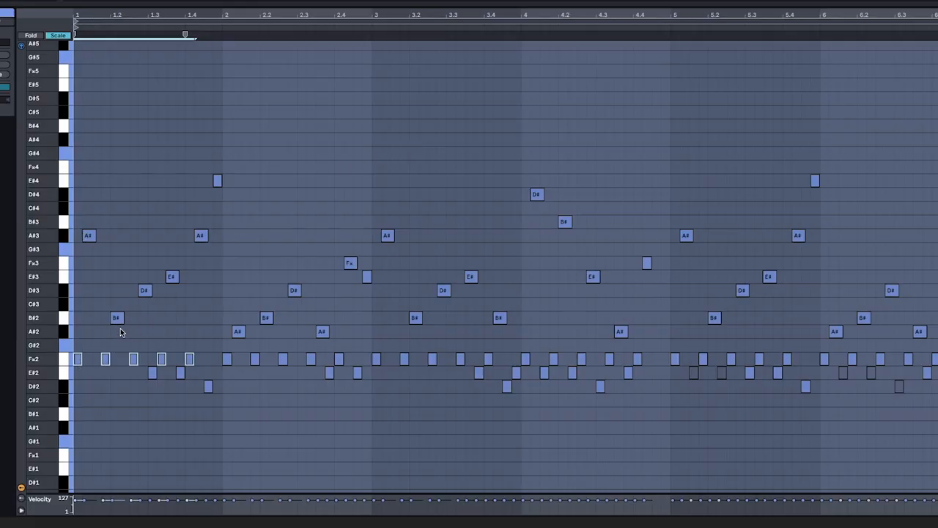
mouse_move(188, 284)
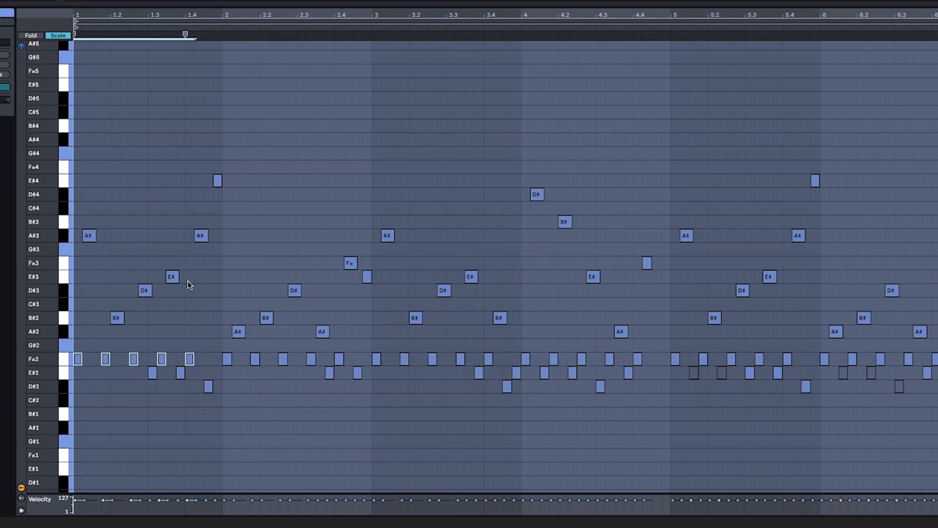
mouse_move(143, 399)
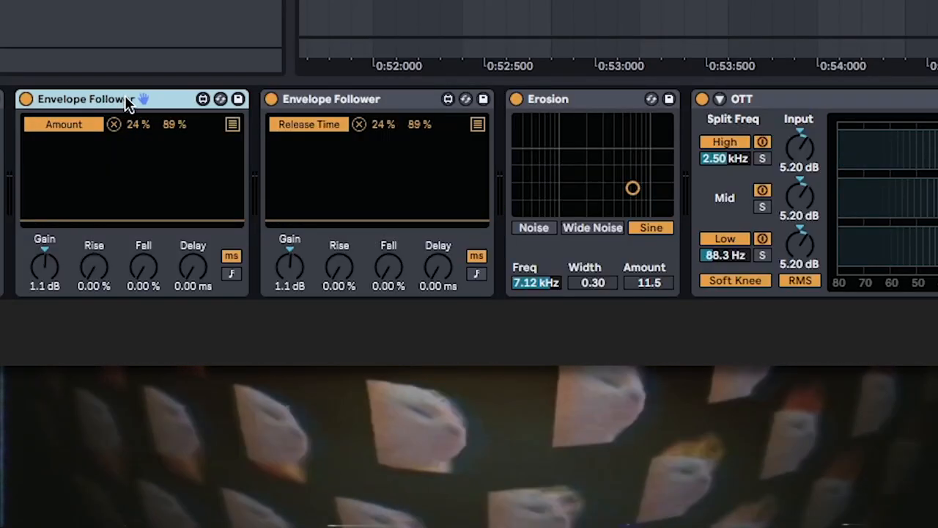
scroll(right, 3)
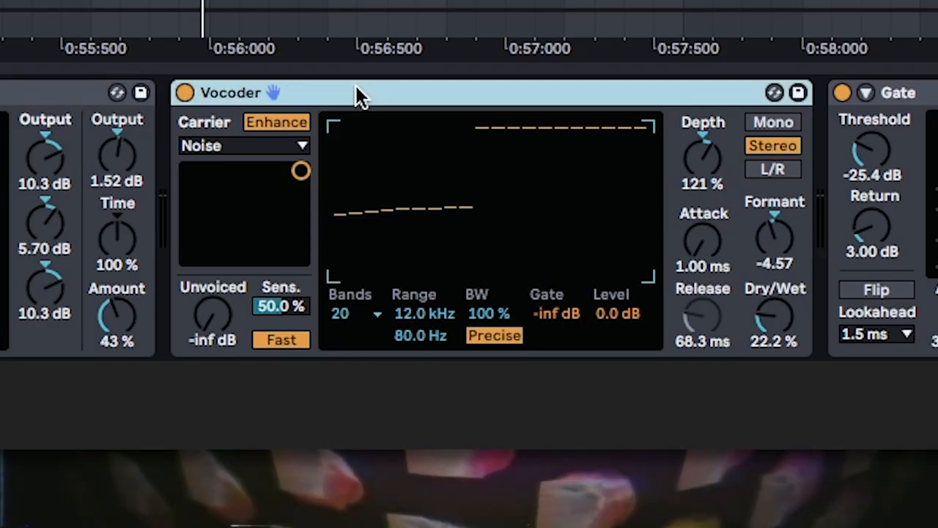
mouse_move(689, 349)
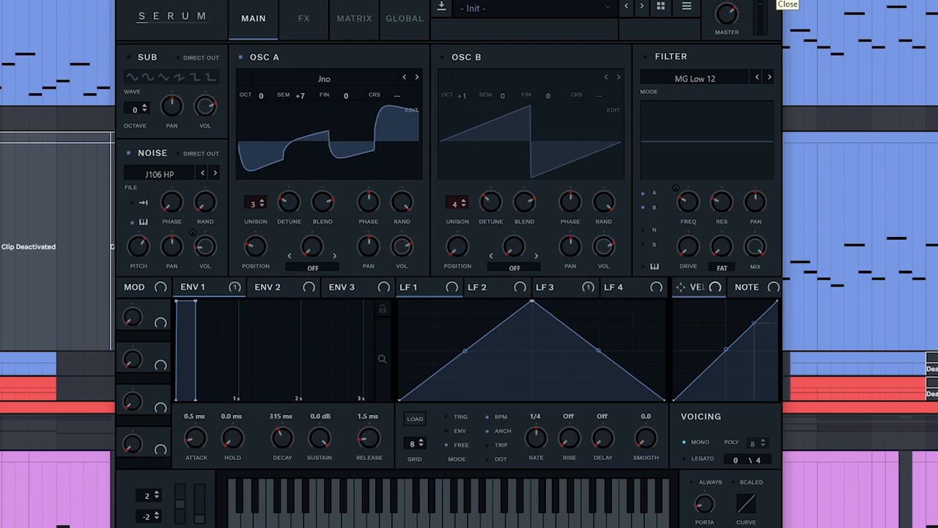
- Close the synth settings so the Serum patch's oscillators, filter and envelopes show
click(788, 6)
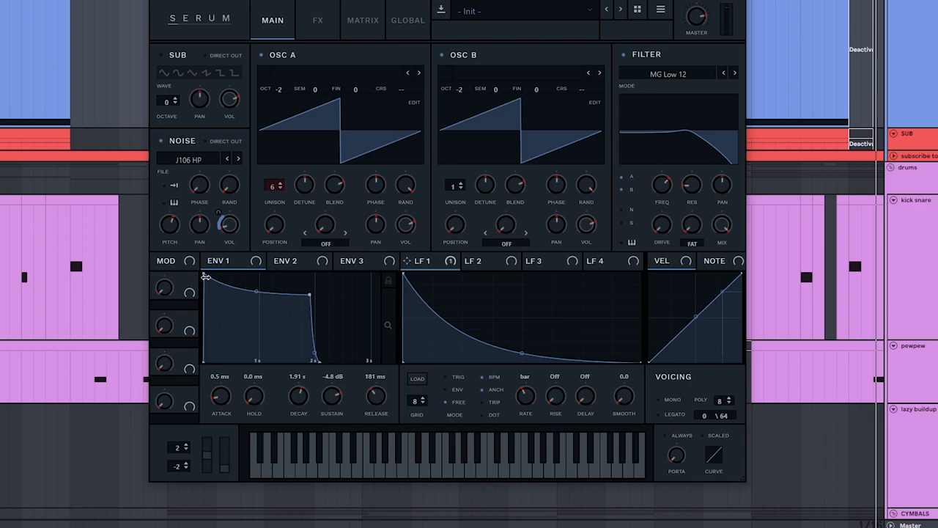
mouse_move(236, 290)
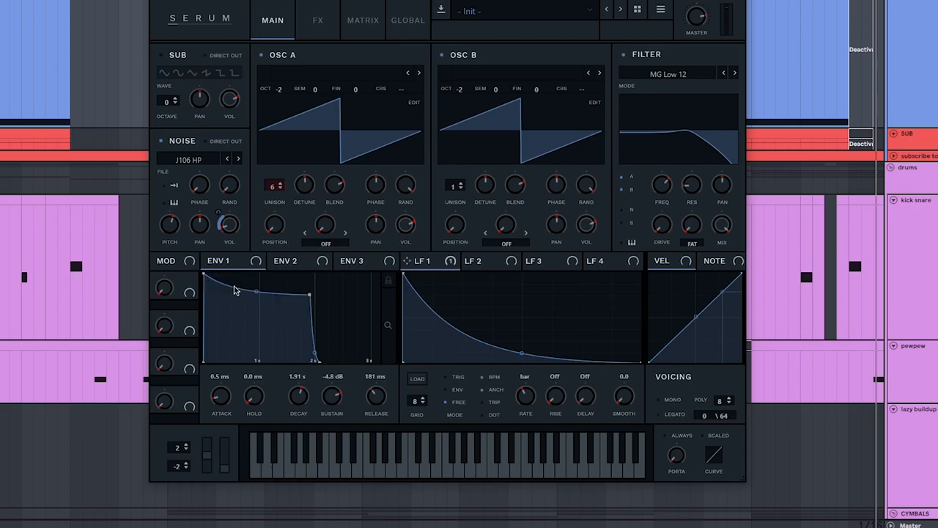
mouse_move(362, 290)
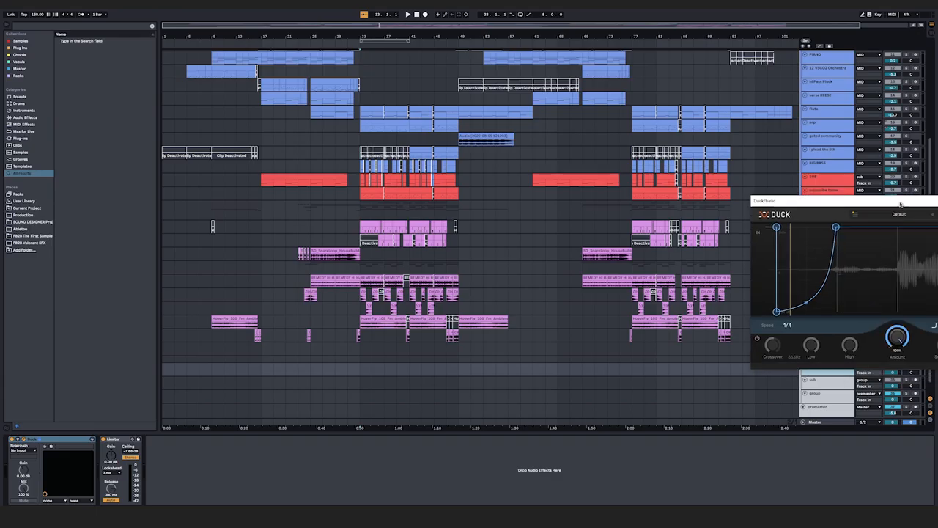
- Drag the Duck plugin window aside to reveal the arrangement and device chain
drag(839, 199, 366, 140)
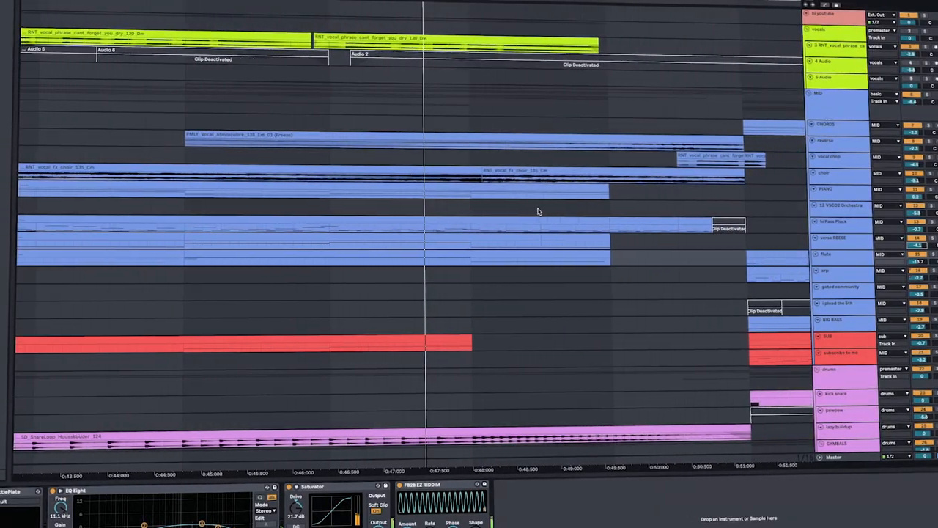
scroll(down, 3)
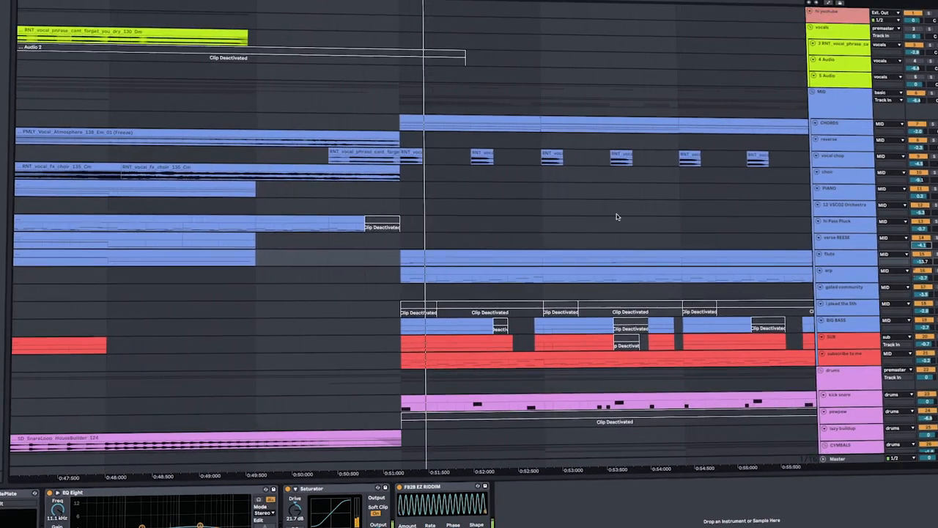
scroll(right, 3)
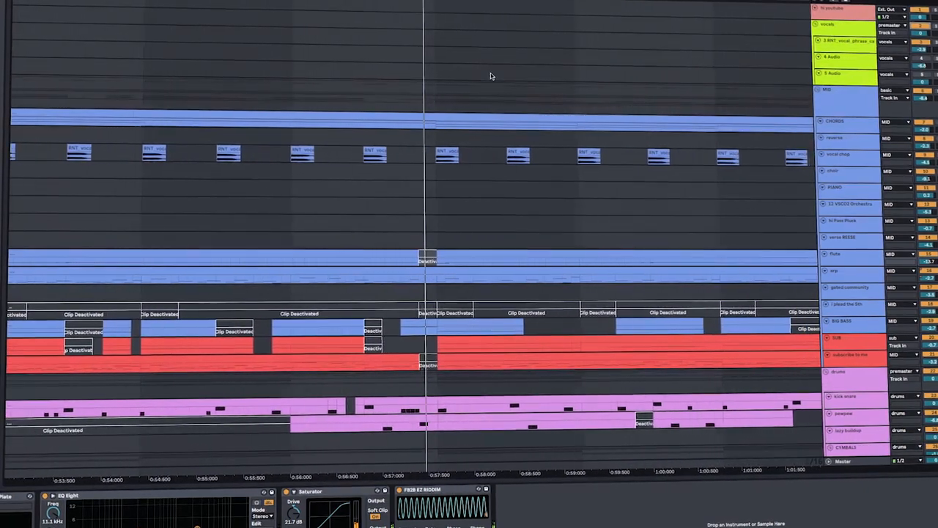
scroll(down, 3)
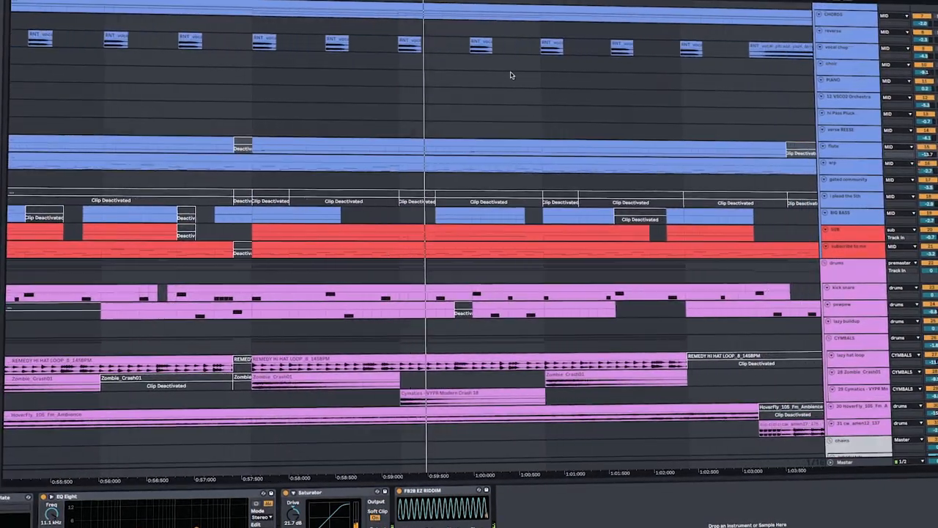
scroll(right, 3)
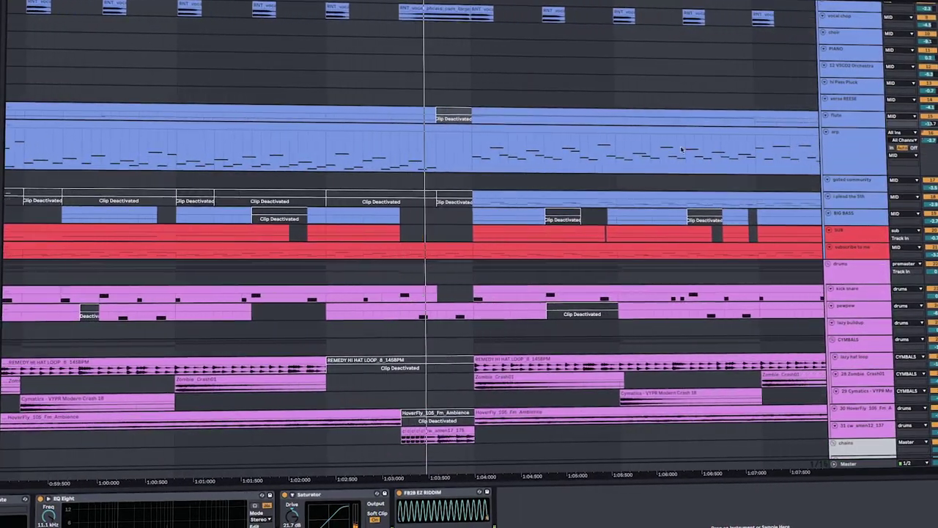
scroll(right, 3)
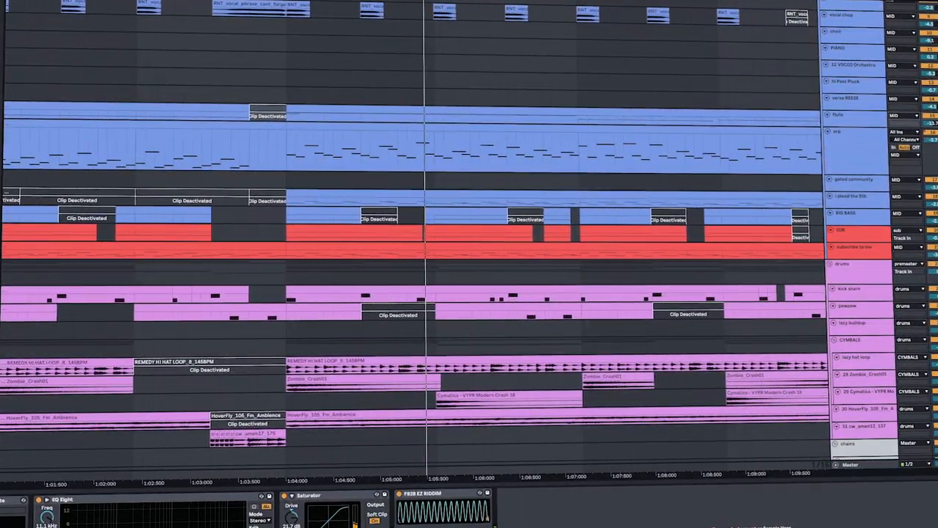
scroll(right, 3)
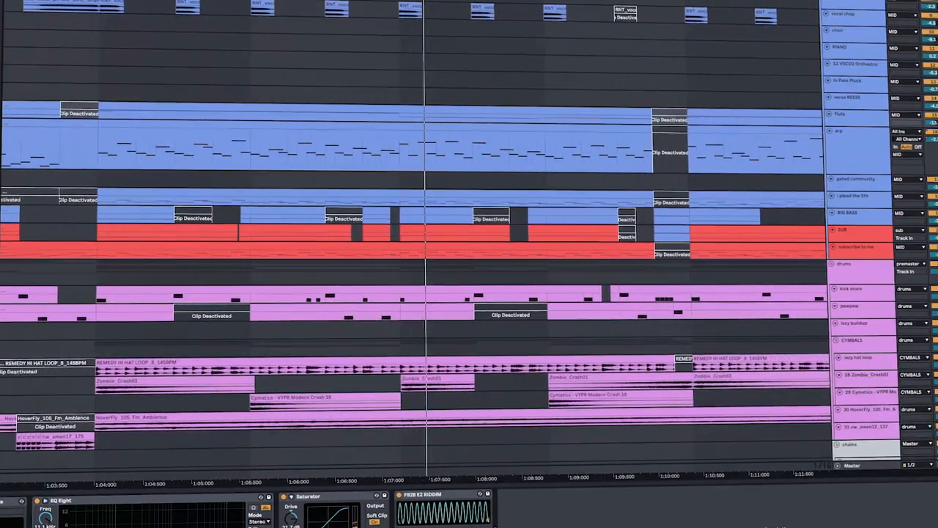
scroll(right, 3)
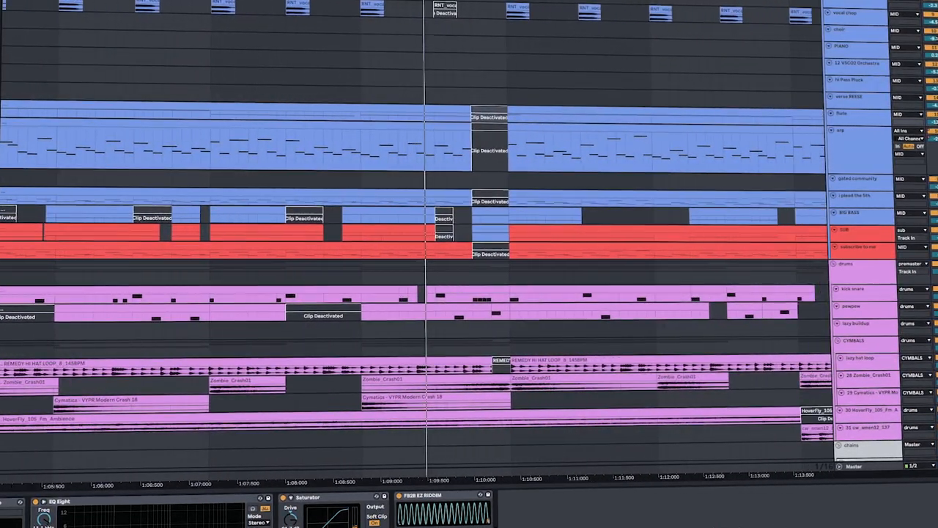
scroll(right, 3)
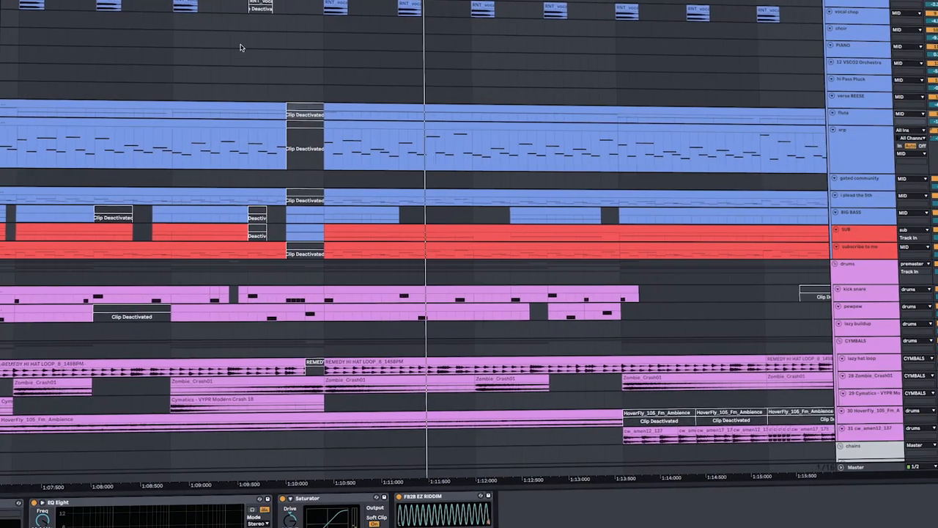
scroll(right, 3)
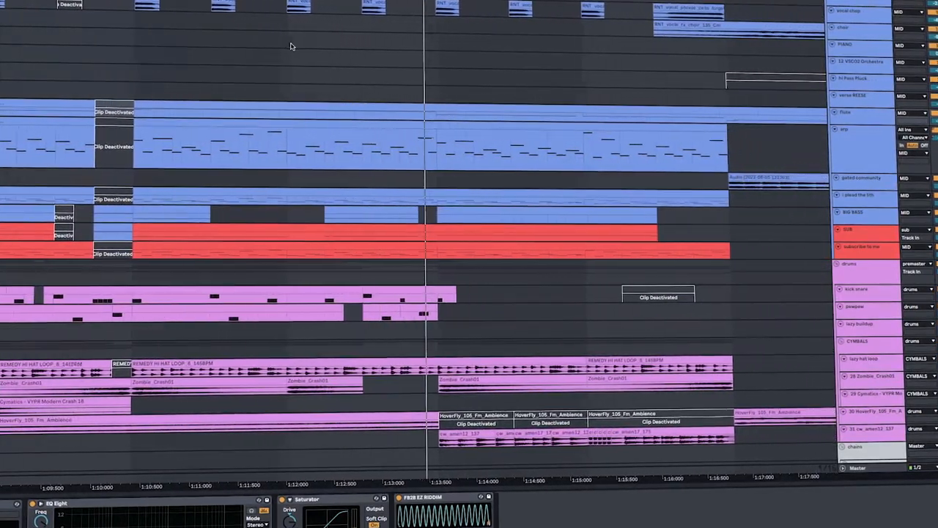
scroll(right, 3)
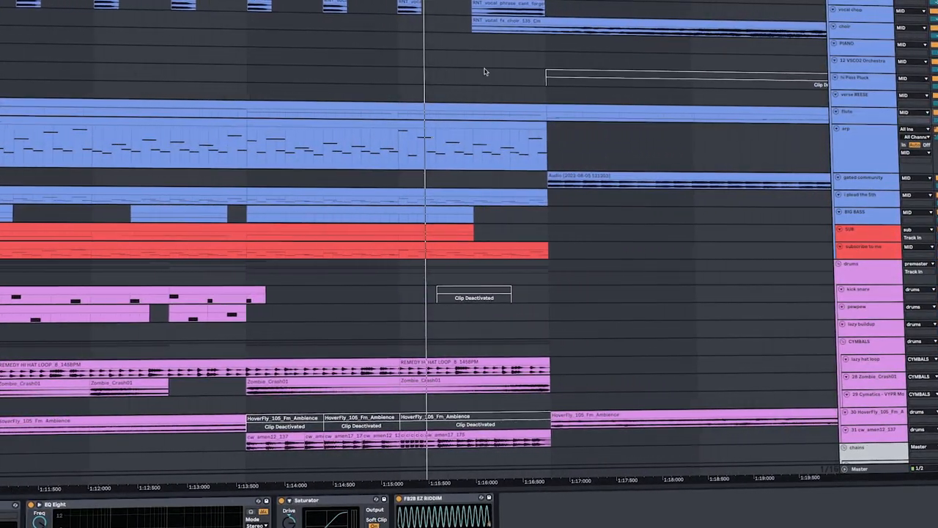